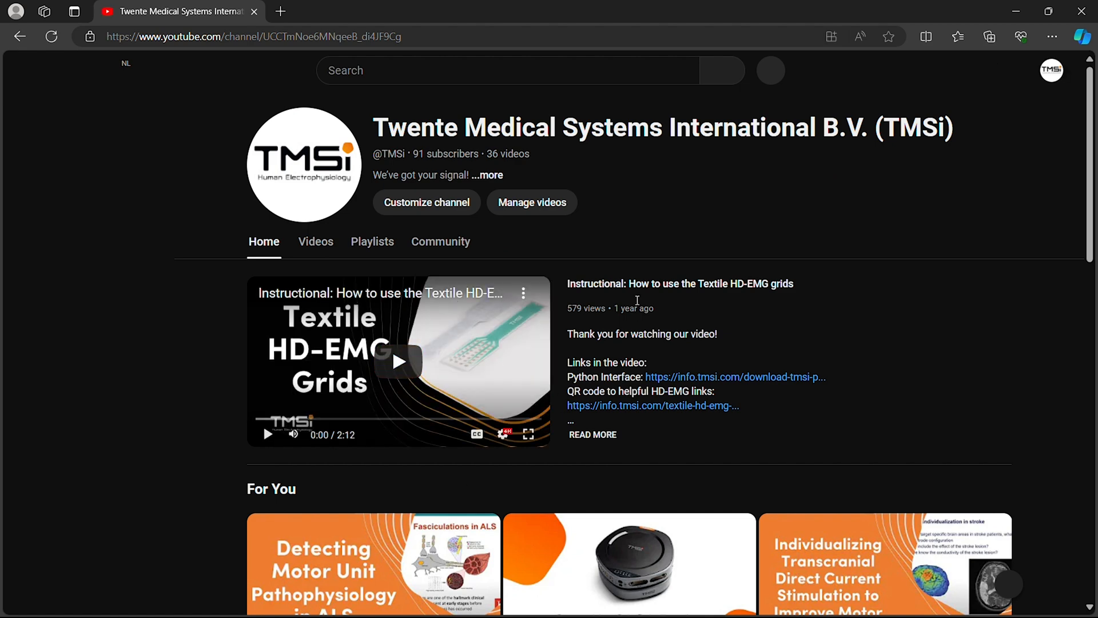
- Start the HD-EMG workflow with grid type 4-8-L, common reference and 2000 Hz, then save to device
click(398, 360)
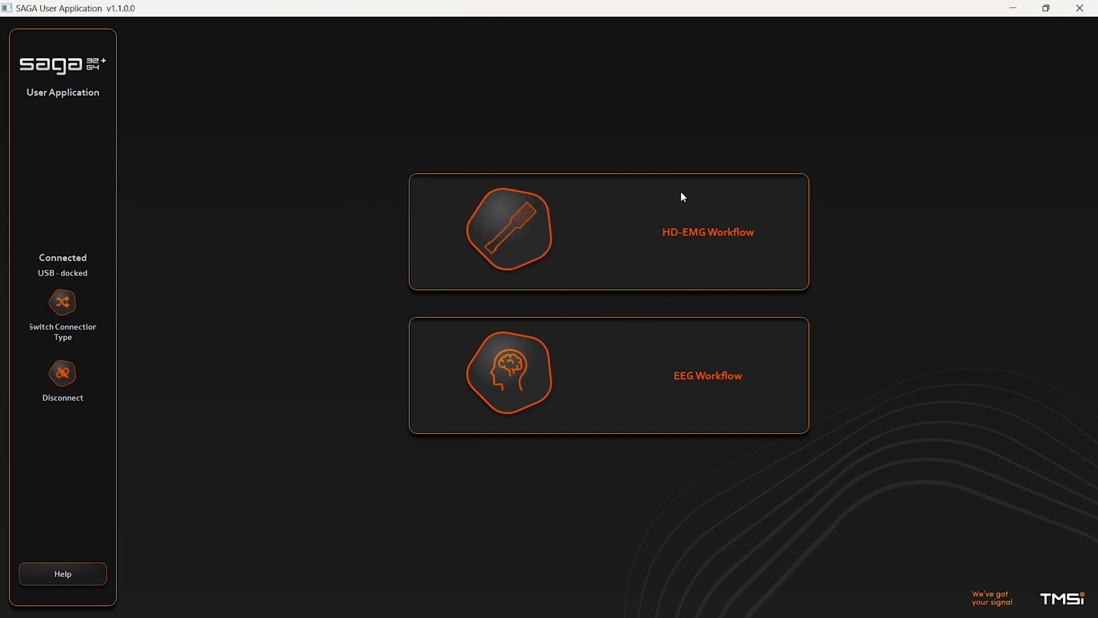
click(707, 232)
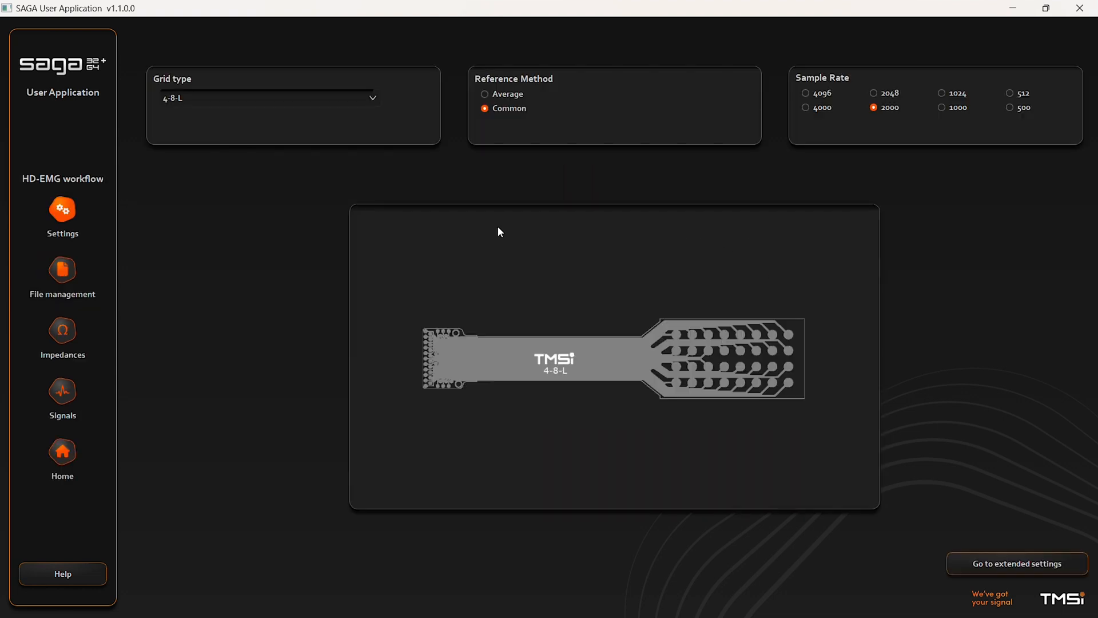
mouse_move(75, 197)
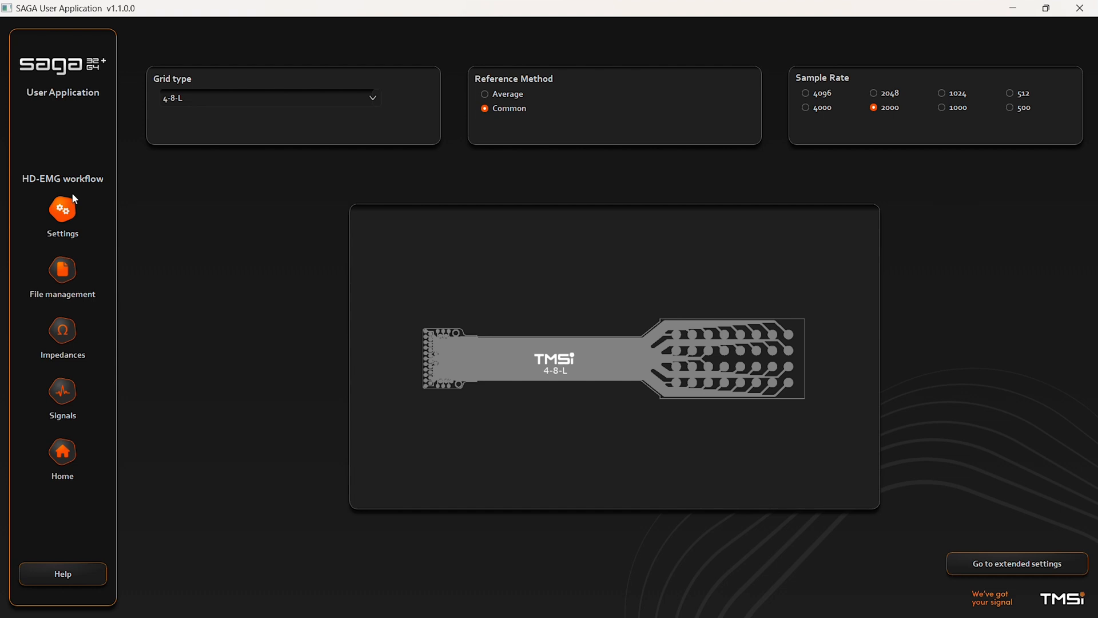
mouse_move(138, 314)
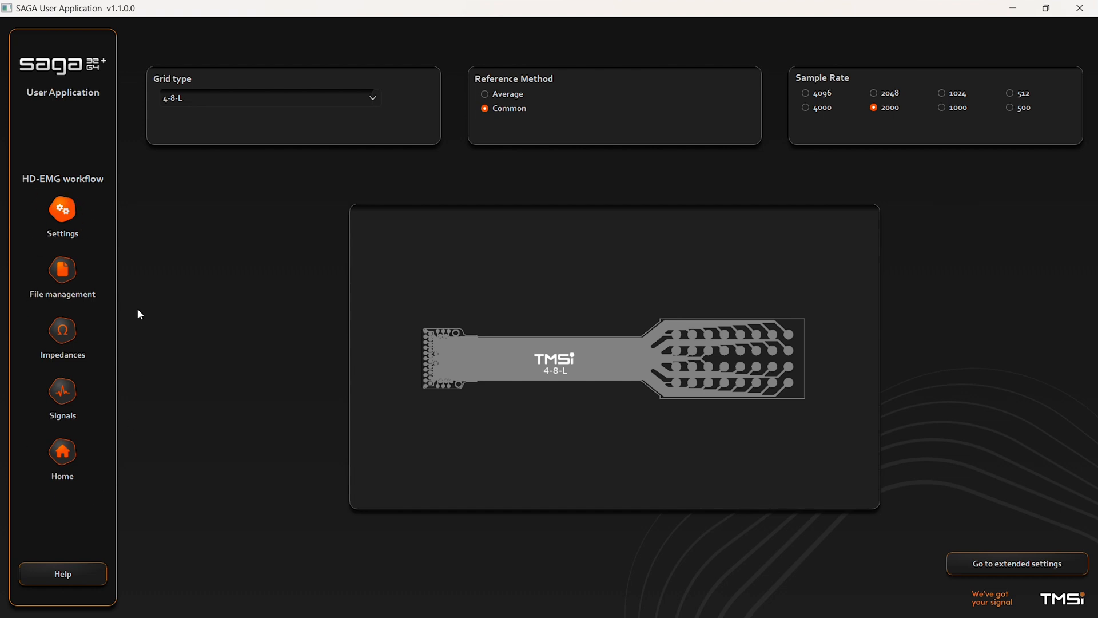
mouse_move(183, 104)
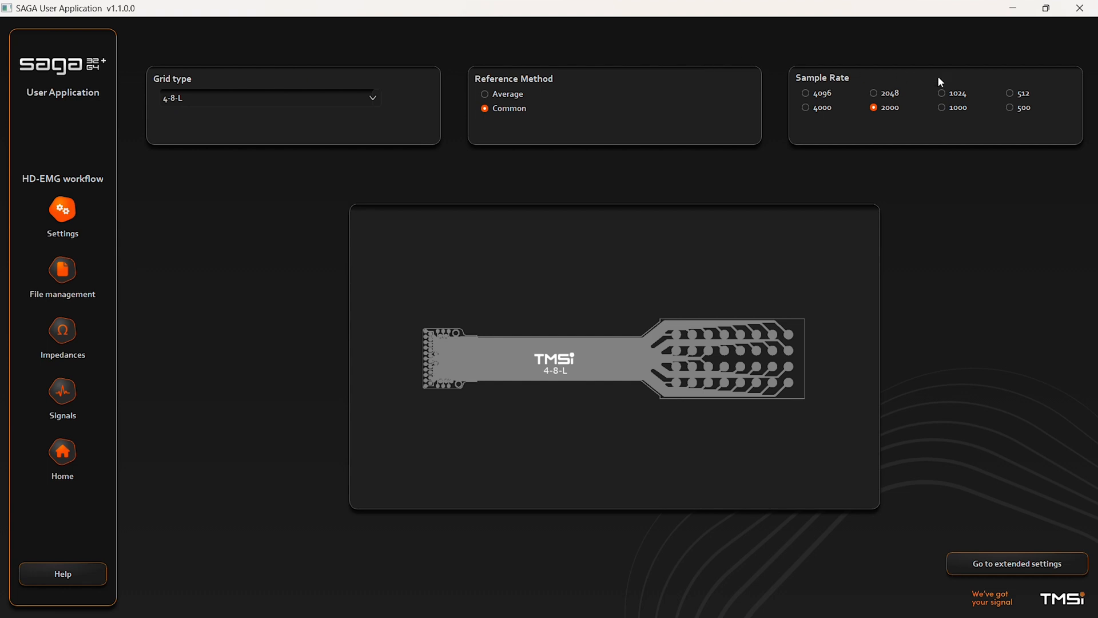
click(268, 98)
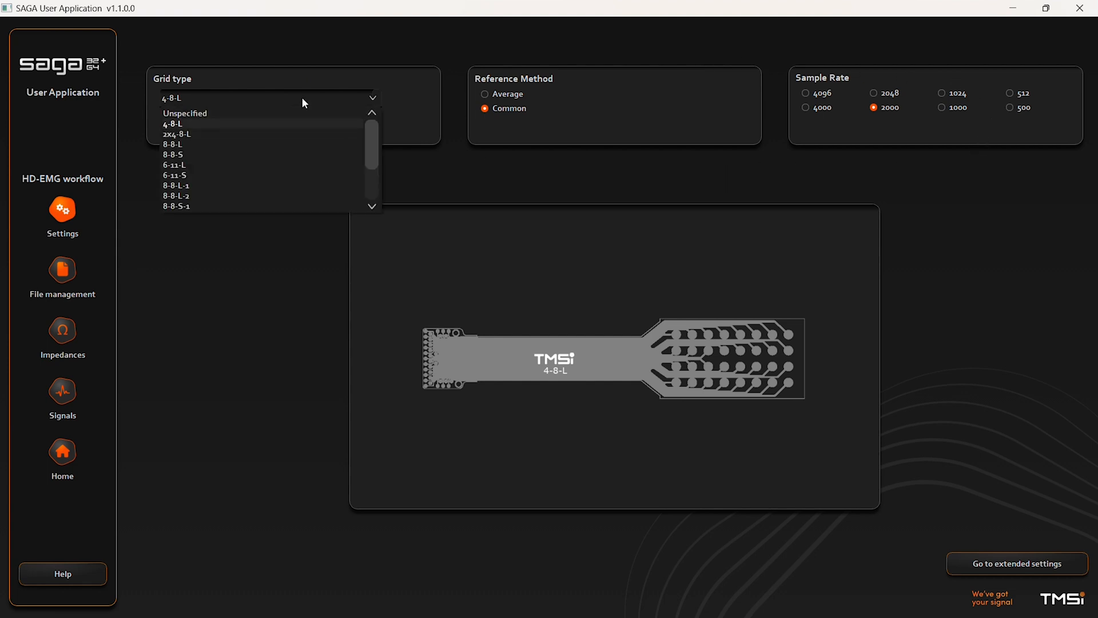
mouse_move(252, 145)
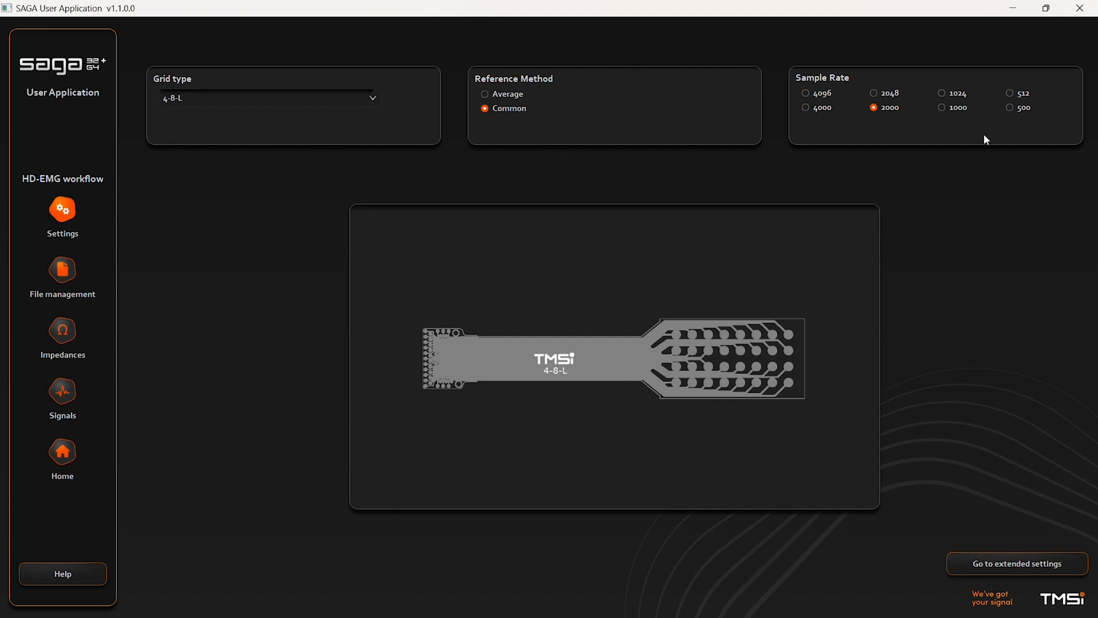
mouse_move(804, 96)
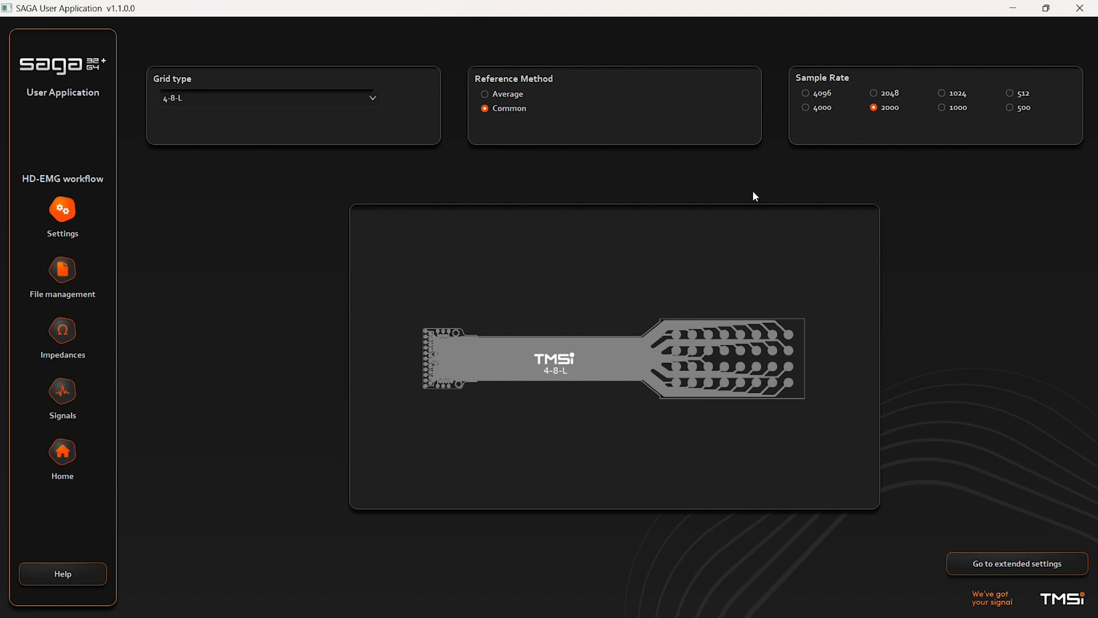
click(1016, 562)
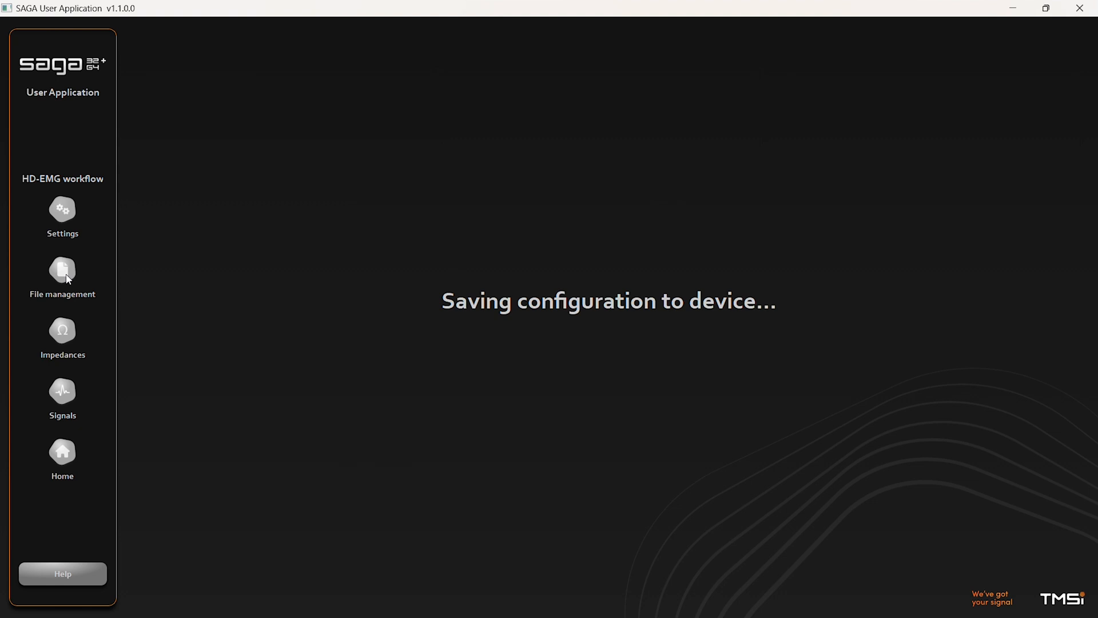
- In File management, set the recording file type to Poly5 with the default file name
click(61, 269)
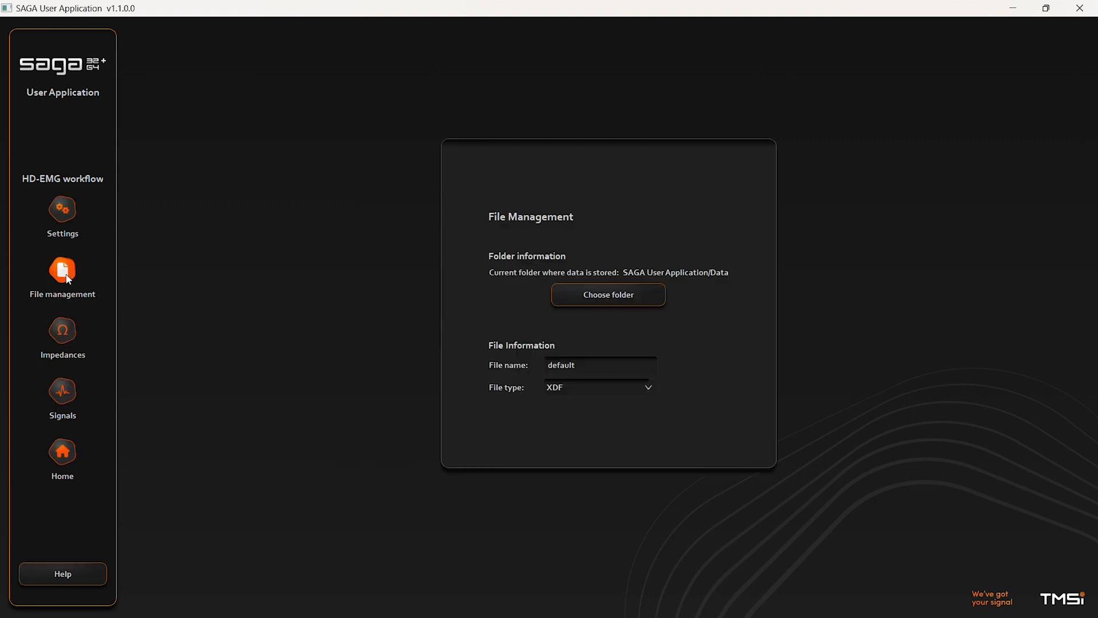
mouse_move(728, 277)
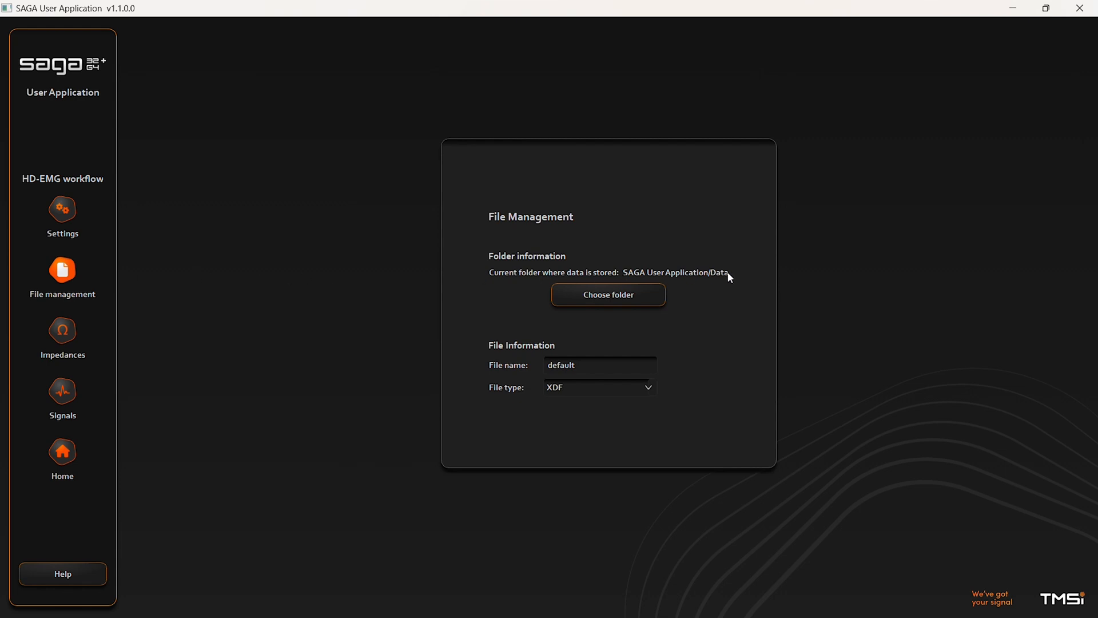
mouse_move(608, 294)
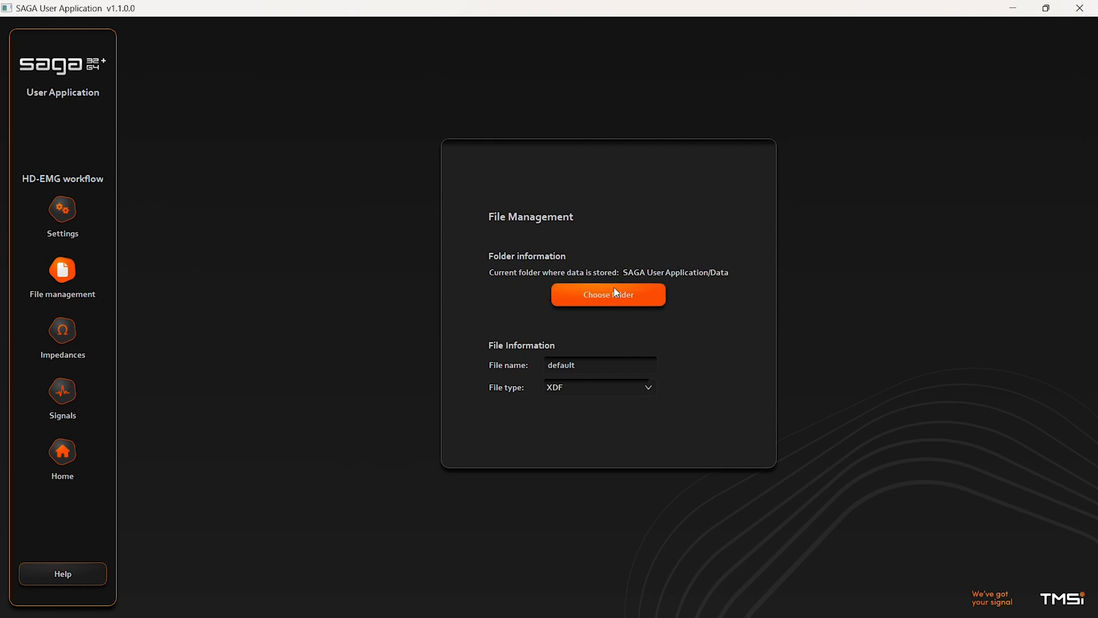
mouse_move(586, 331)
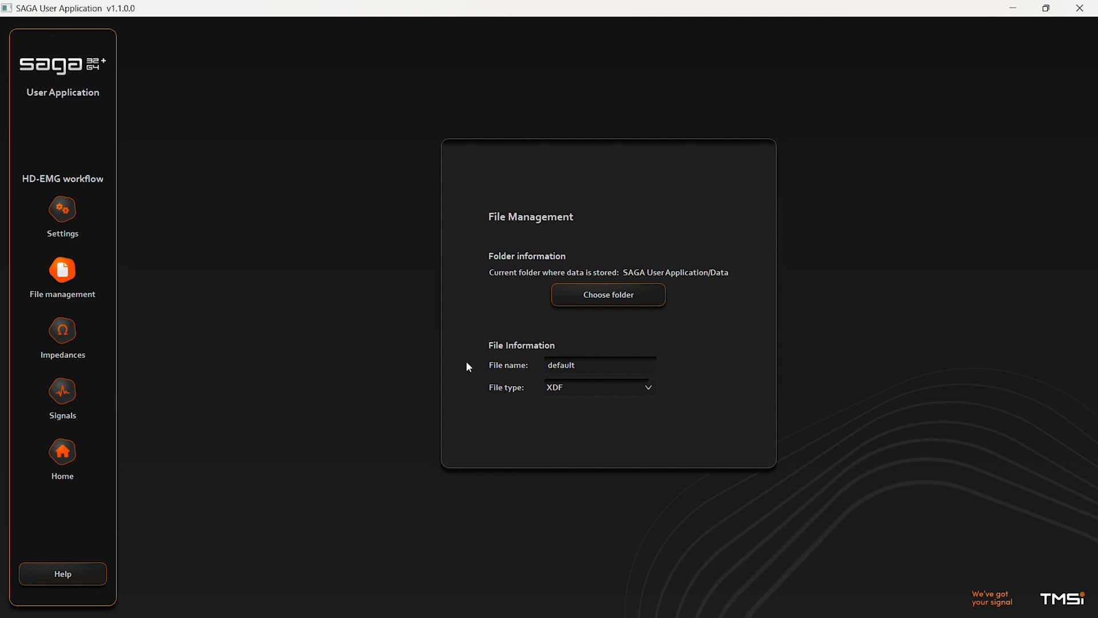
mouse_move(590, 399)
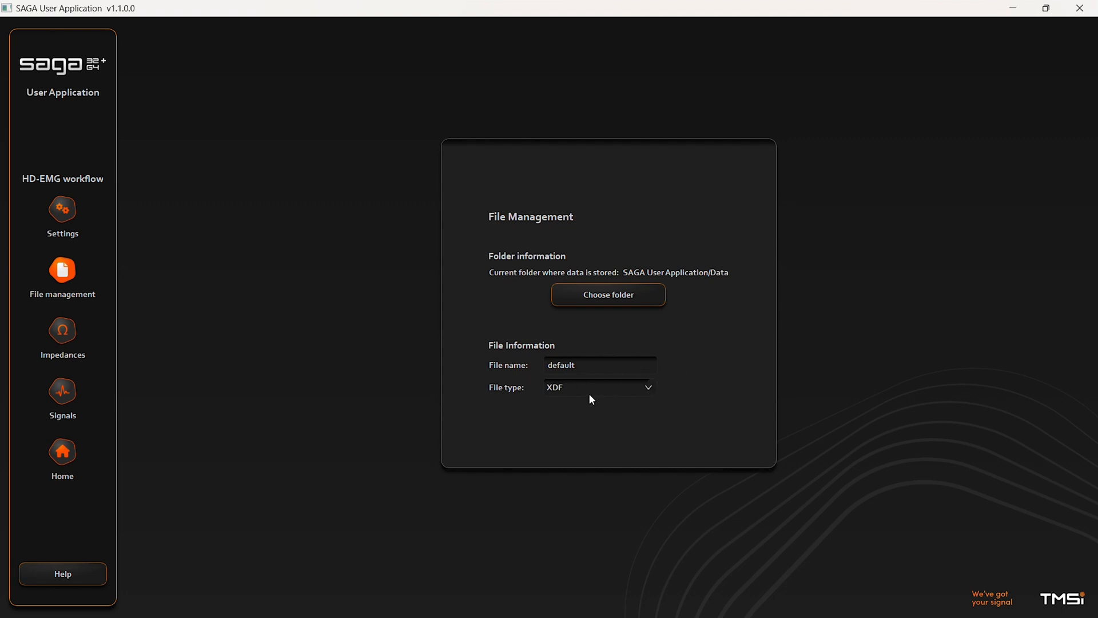
click(597, 387)
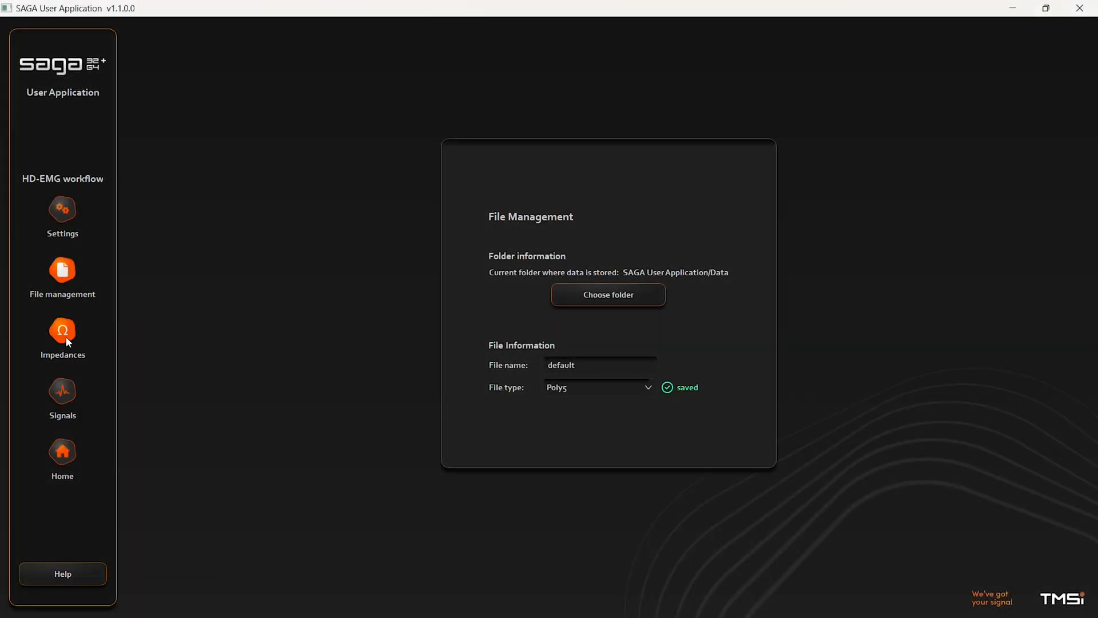
- Check the grid's electrode impedances, then start recording live signals to a Poly5 file
click(61, 329)
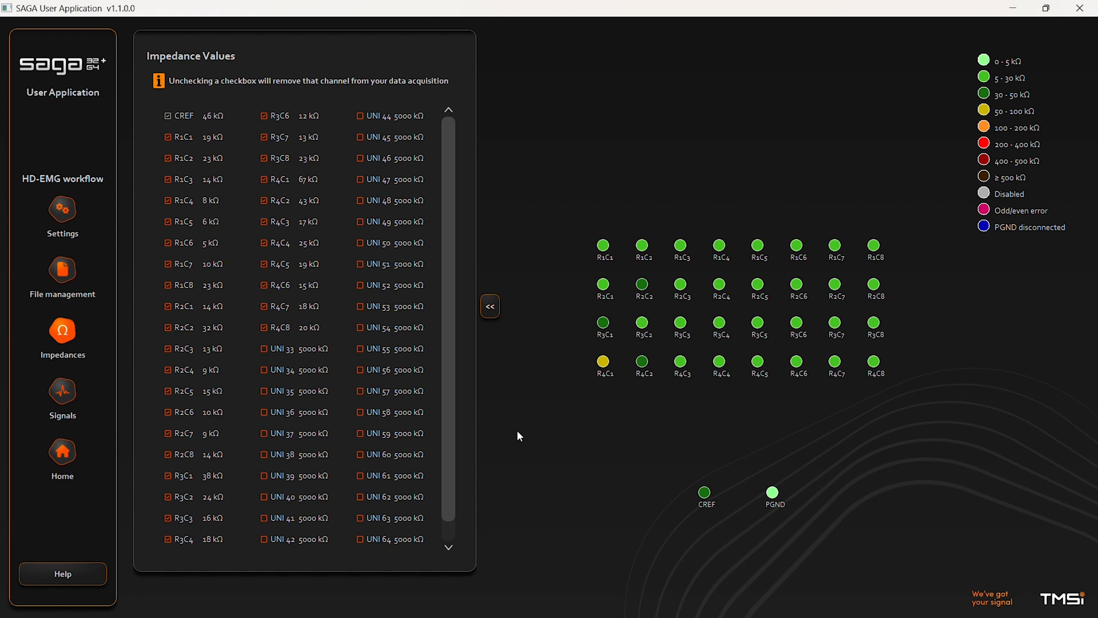
click(61, 390)
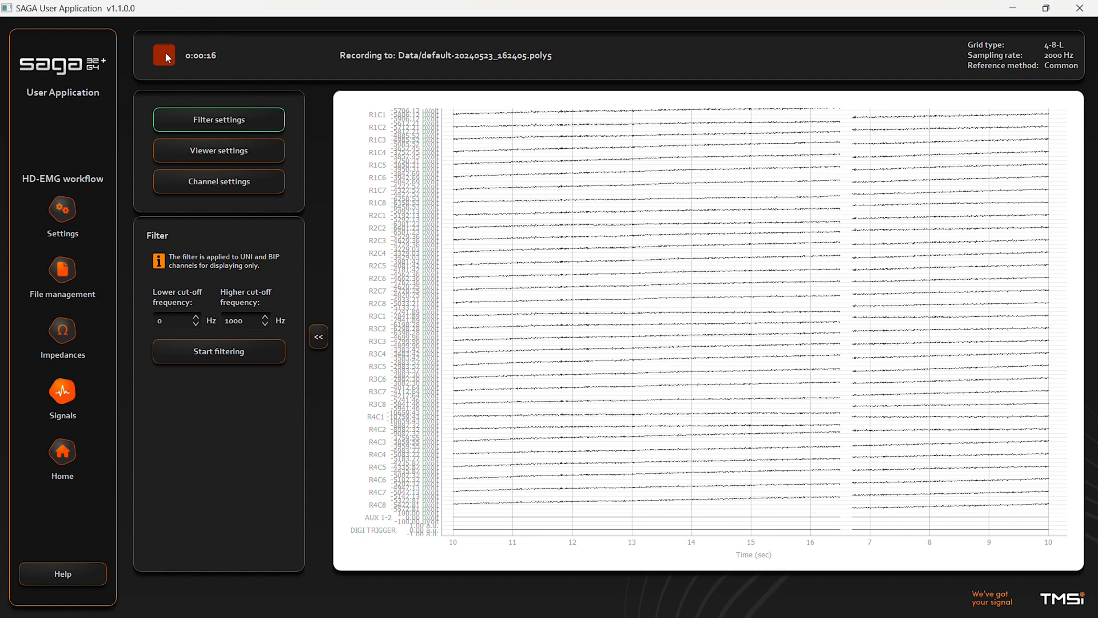
- Stop the running recording and start a new one to a fresh Poly5 file
click(163, 55)
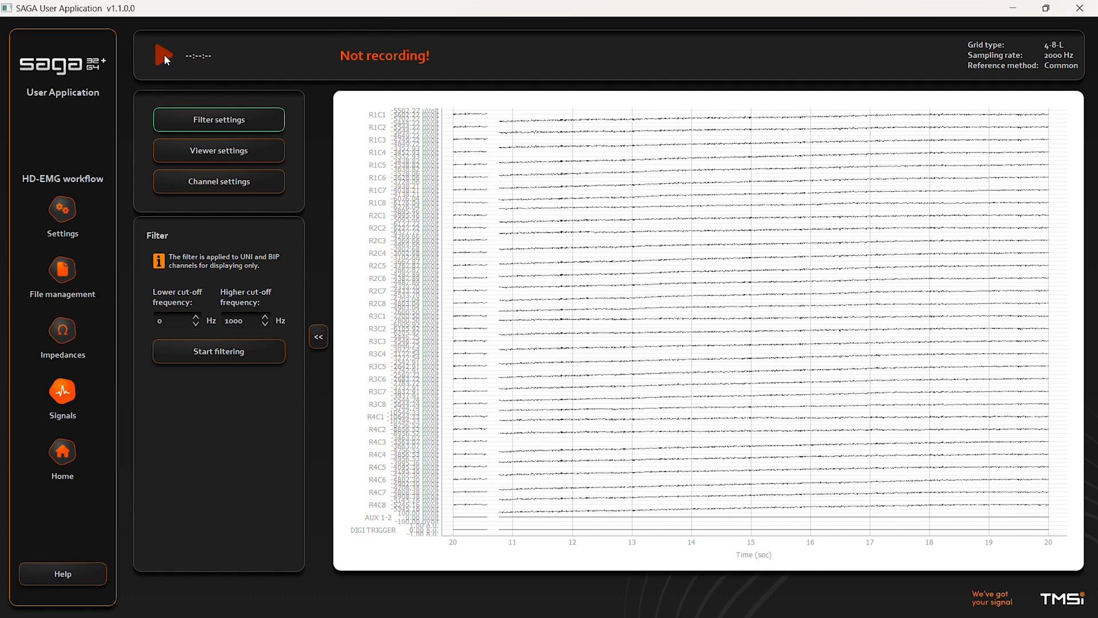
click(164, 55)
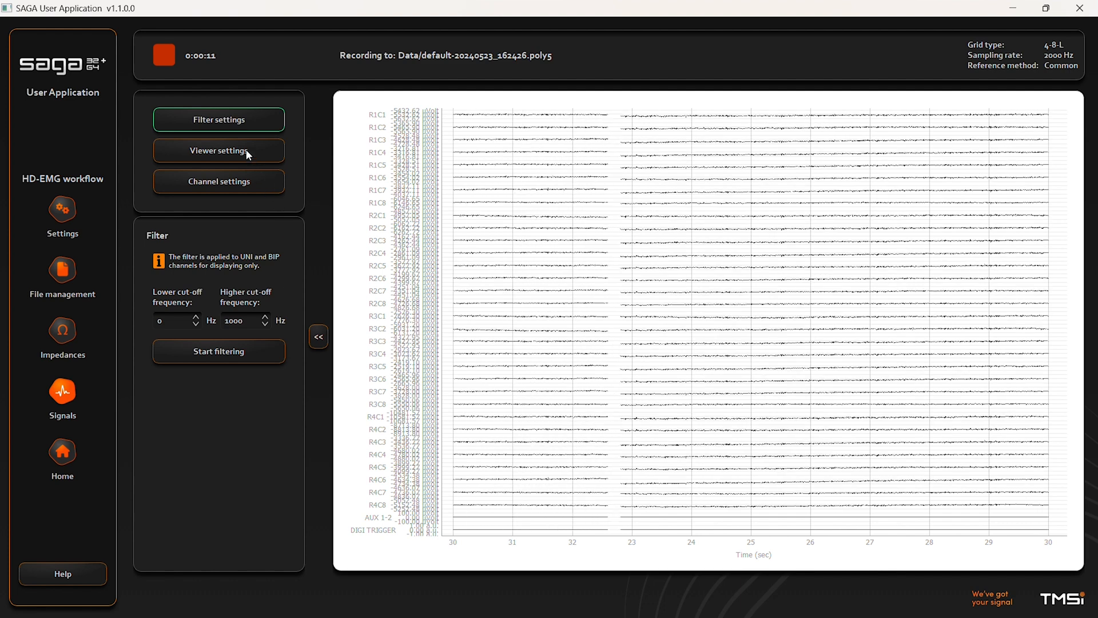
- In Viewer settings, set zoom 4.0, amplitude 200 µV and time range 7 sec
click(217, 150)
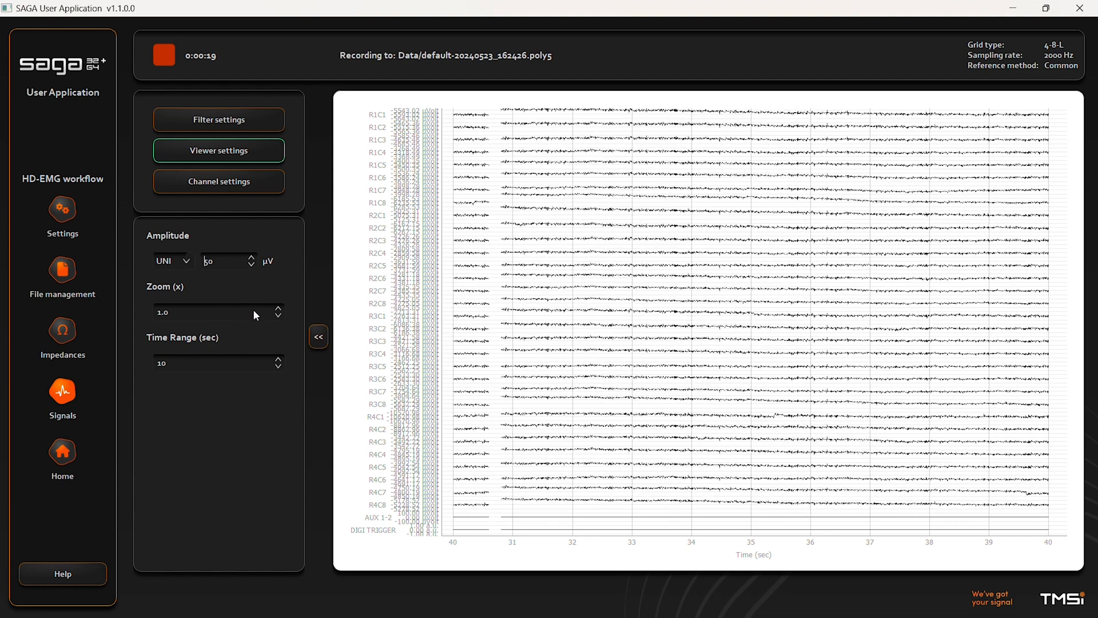
click(277, 308)
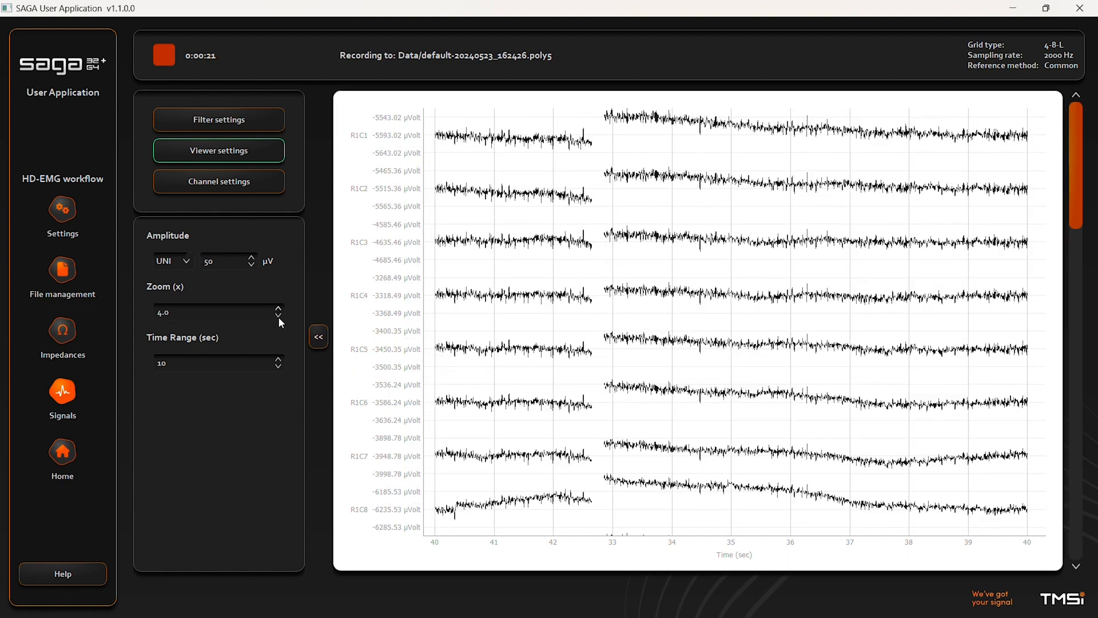
click(278, 367)
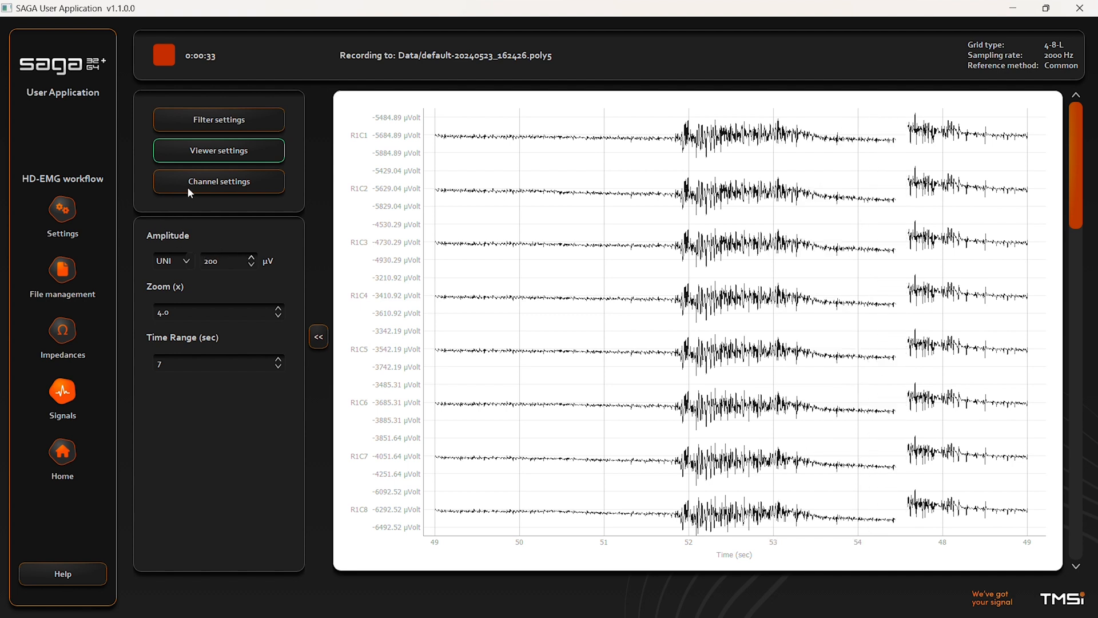
- In Channel settings, show all channels and select the row to display
click(219, 182)
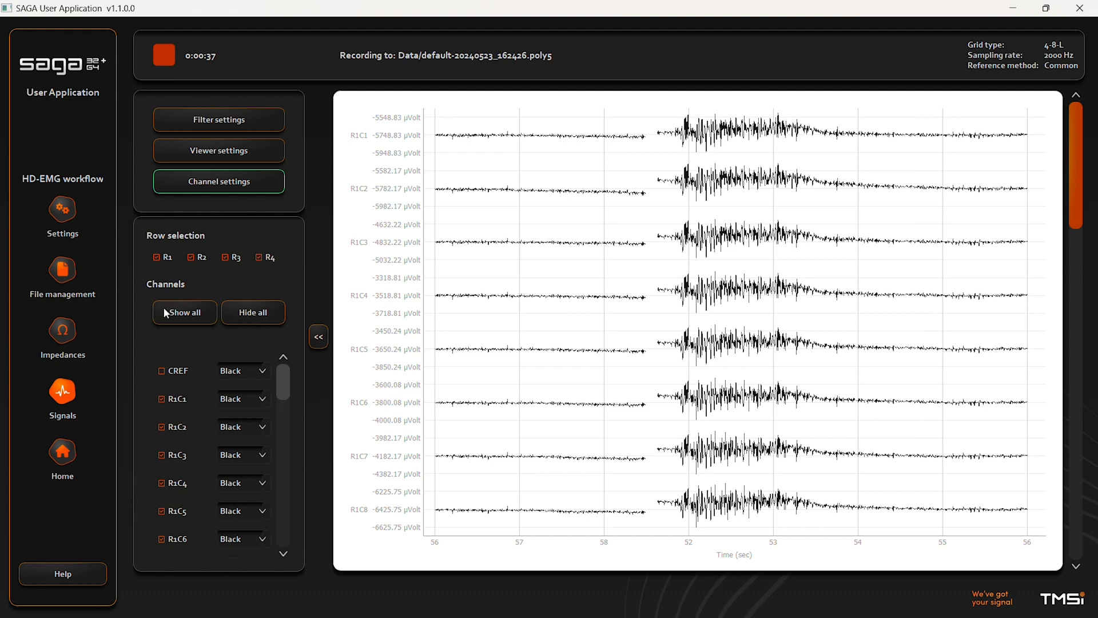
click(185, 312)
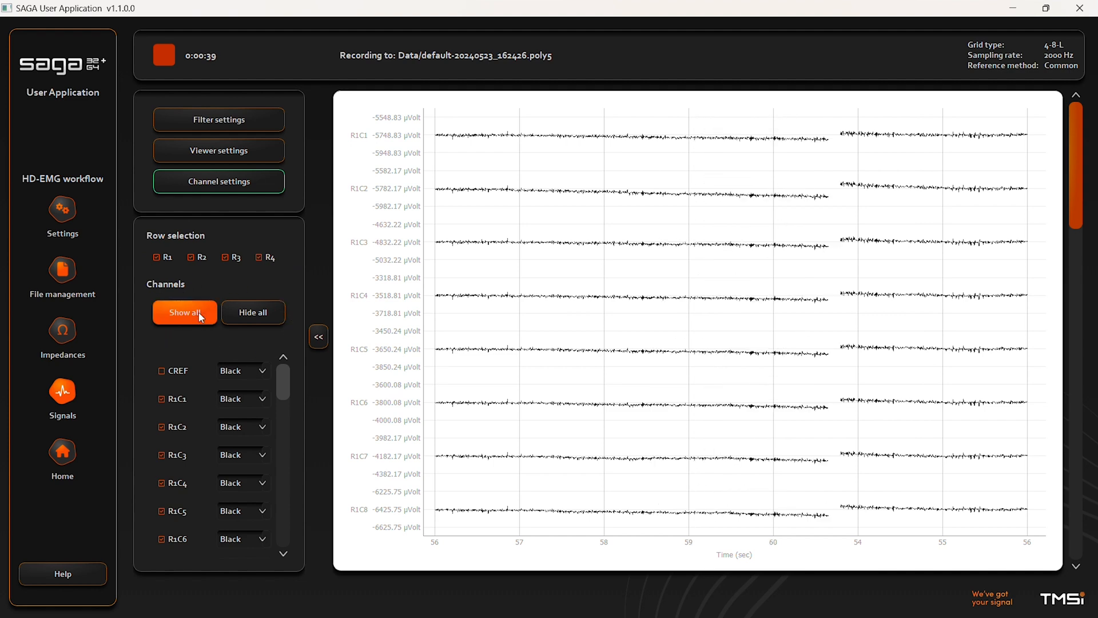
click(253, 311)
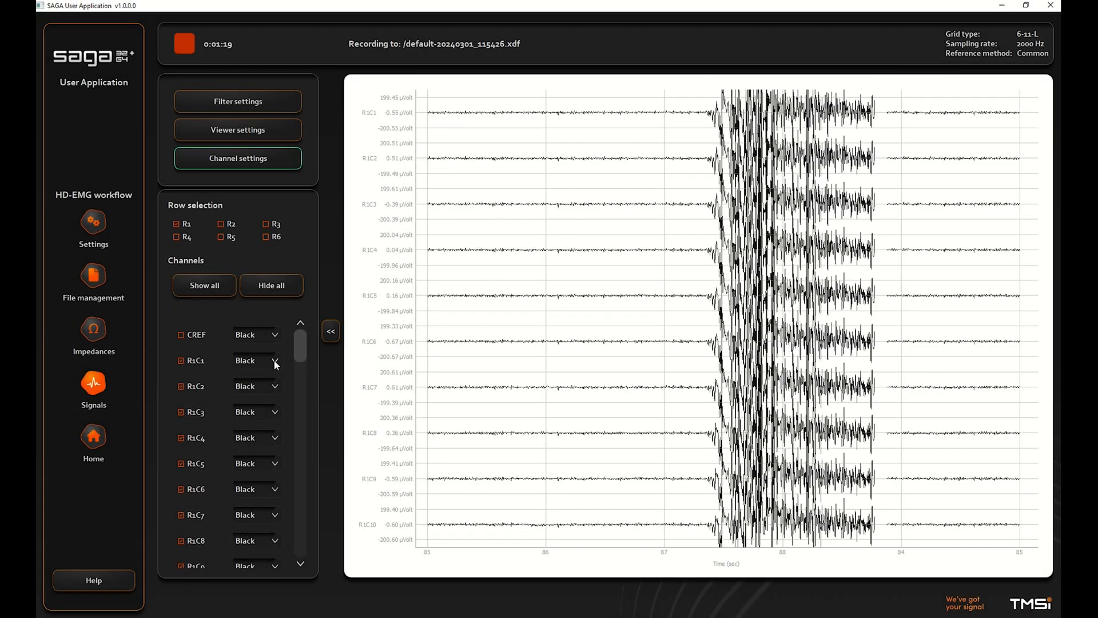
- Set channel R1C1 to Green and R1C2 to Red via their colour dropdowns
click(274, 361)
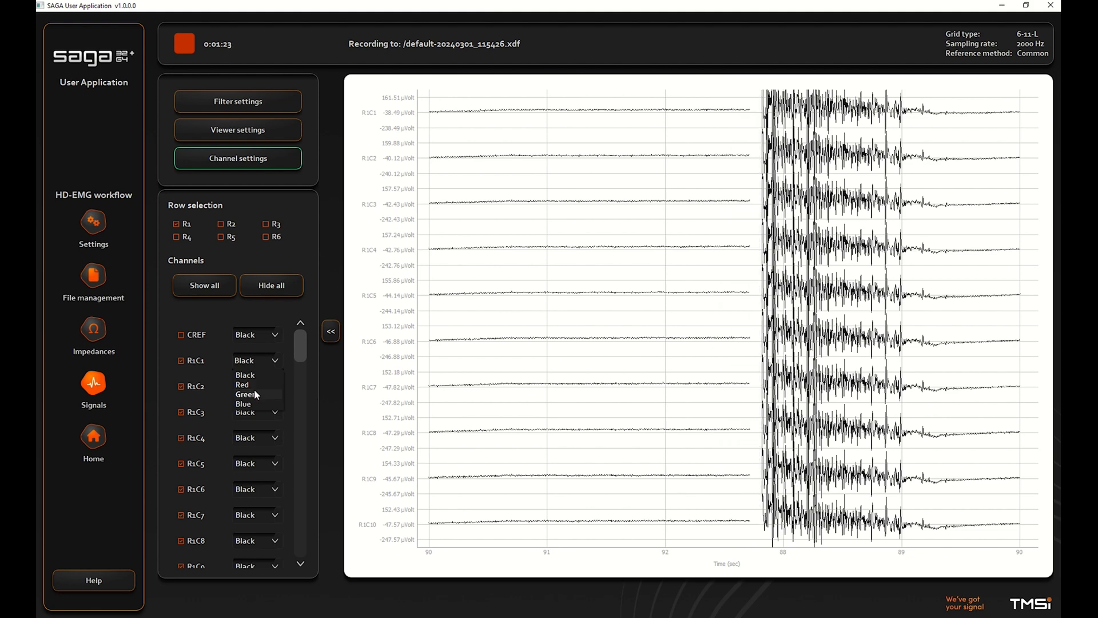
click(245, 395)
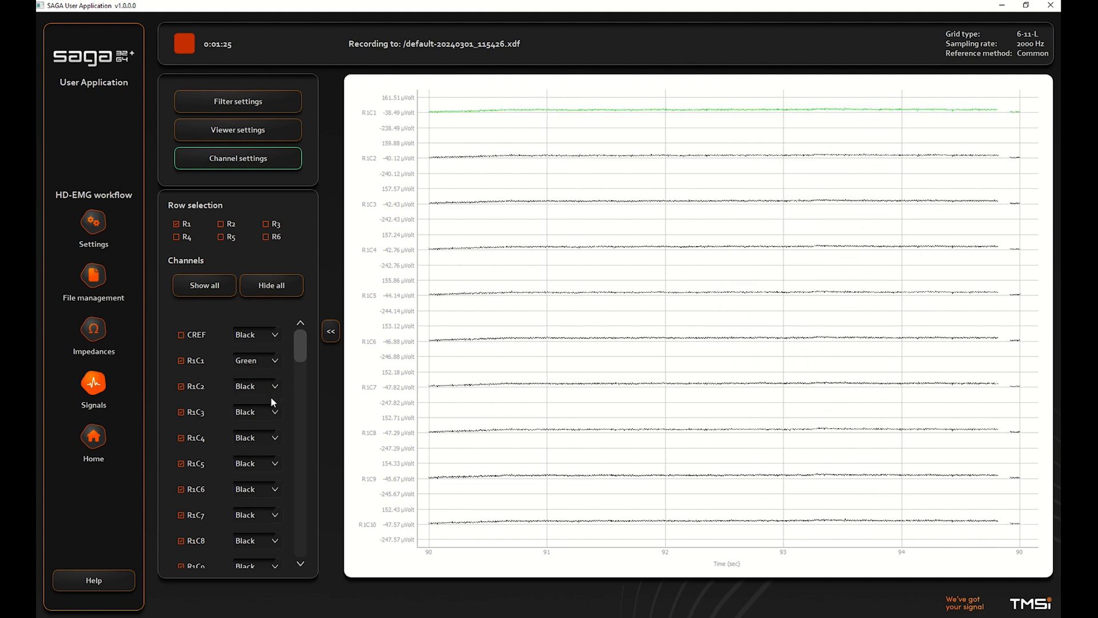
click(255, 385)
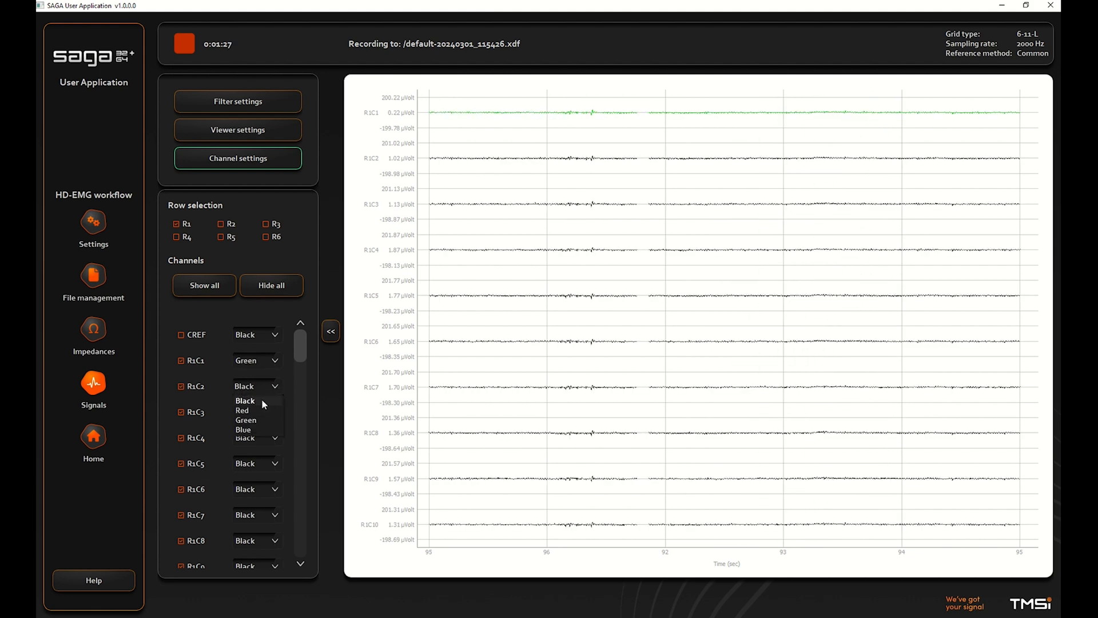
click(242, 411)
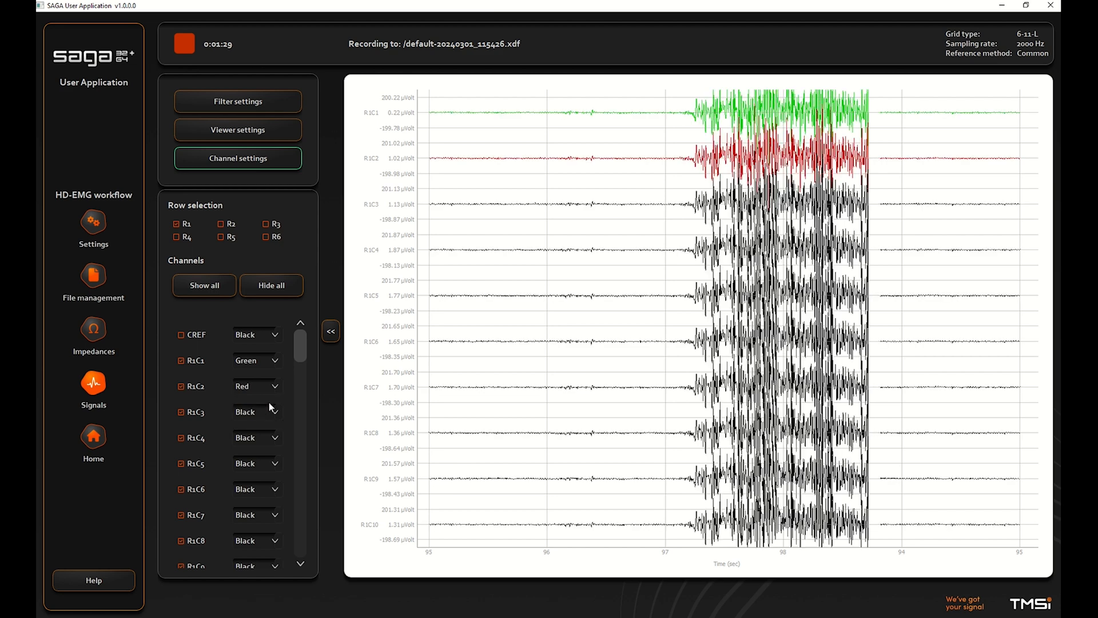
click(273, 410)
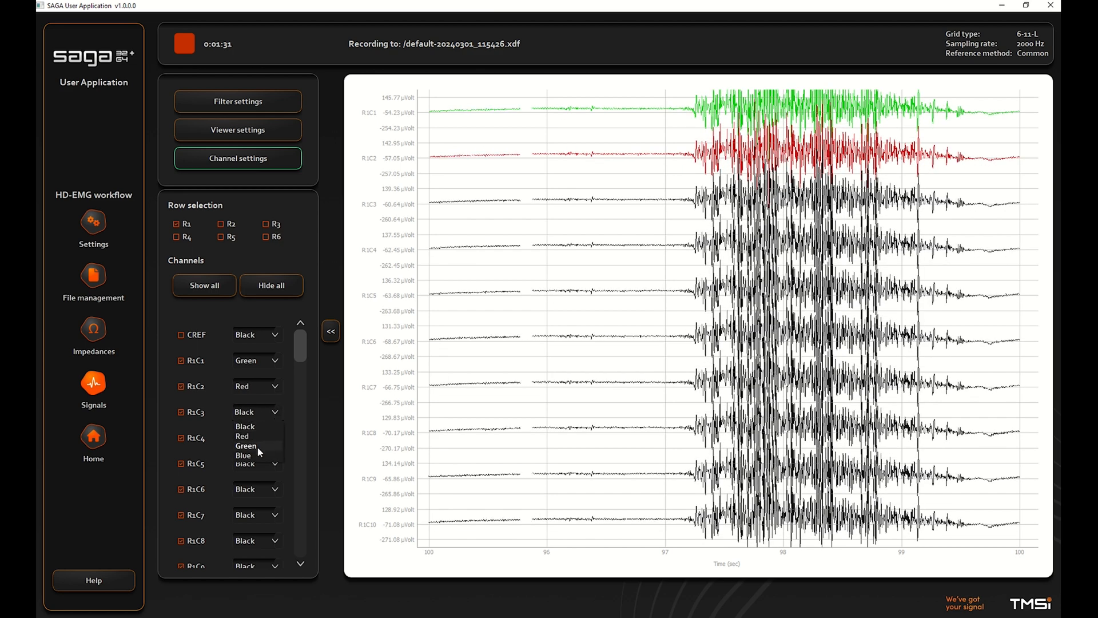